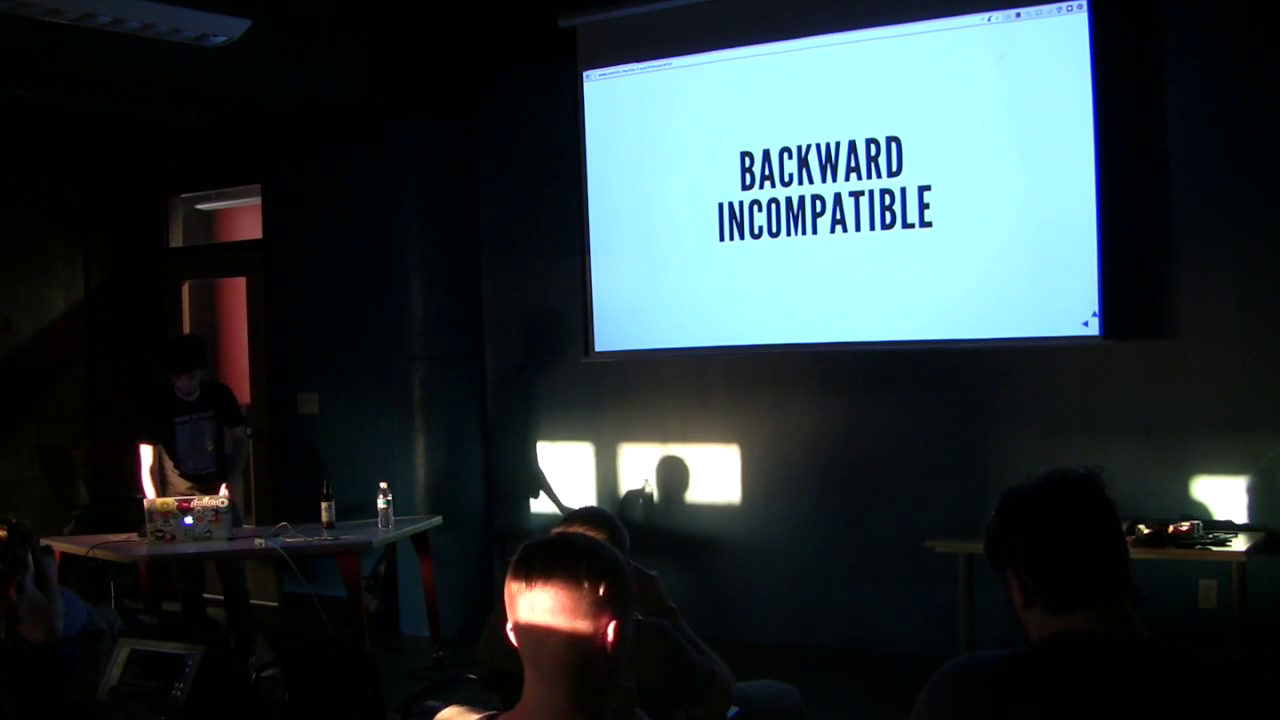
{"action": "key", "text": "Right"}
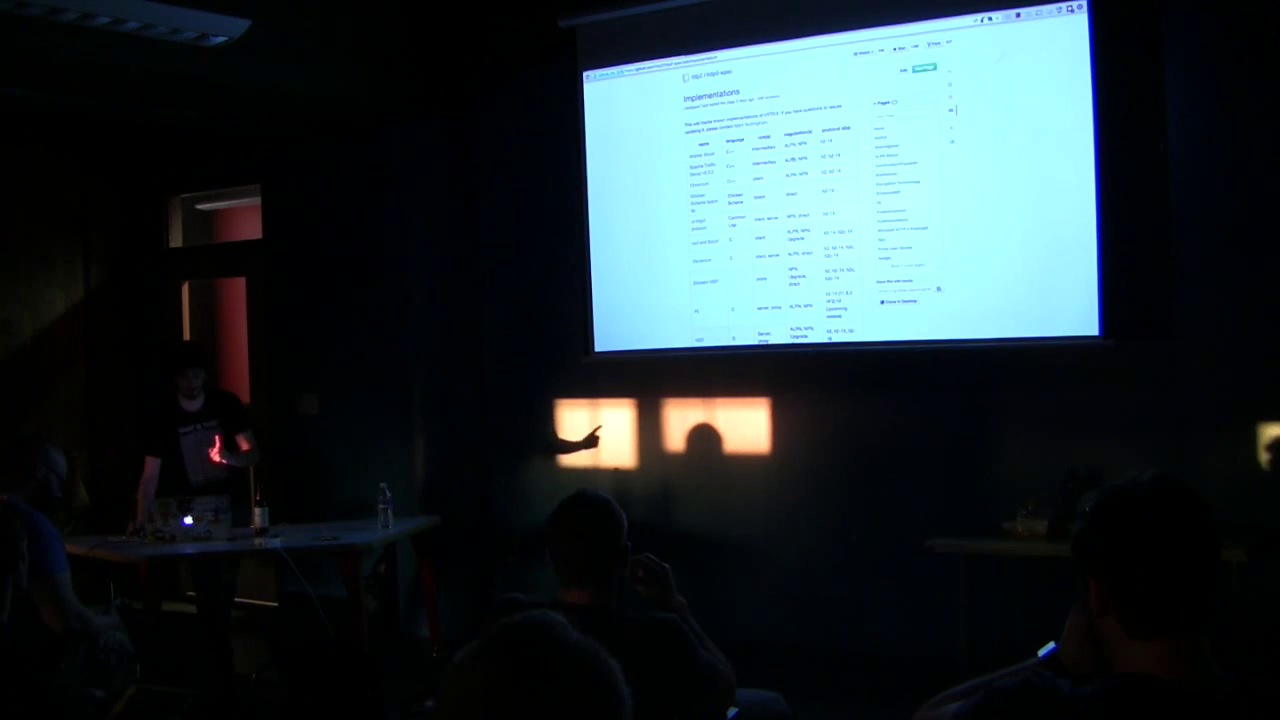
{"action": "scroll", "scroll_direction": "down", "scroll_amount": 3}
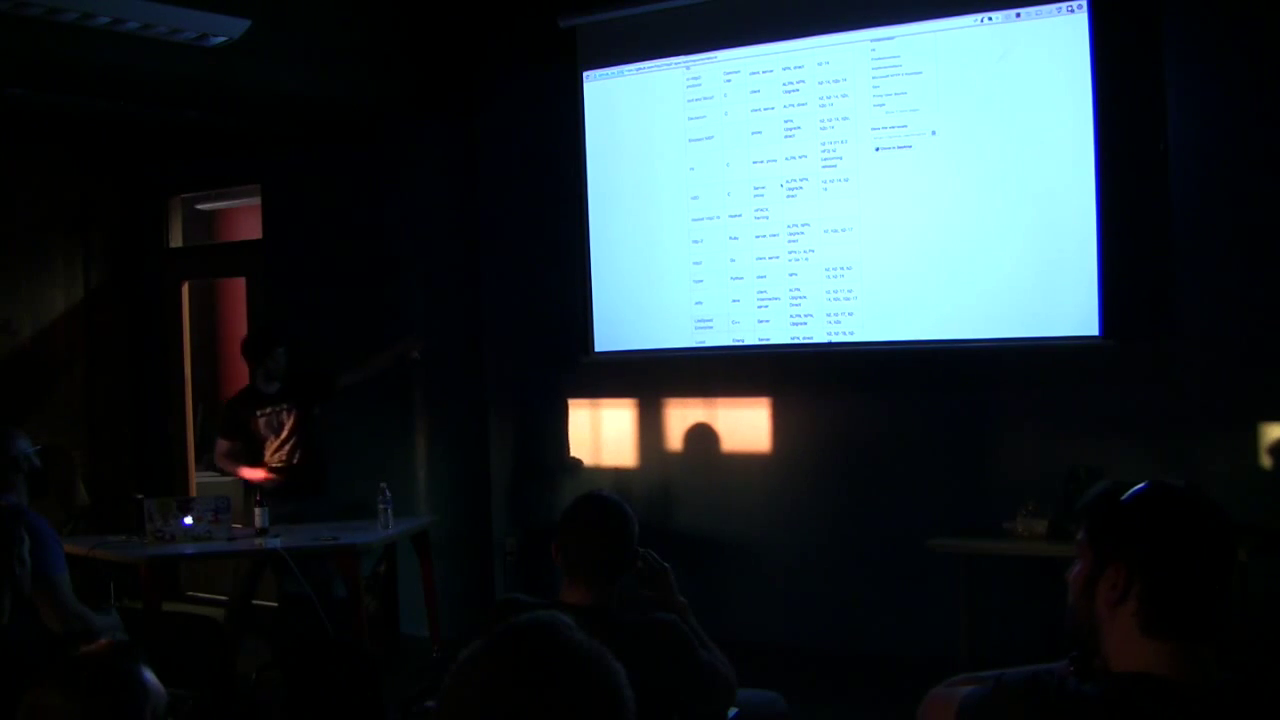
{"action": "scroll", "scroll_direction": "down", "scroll_amount": 3}
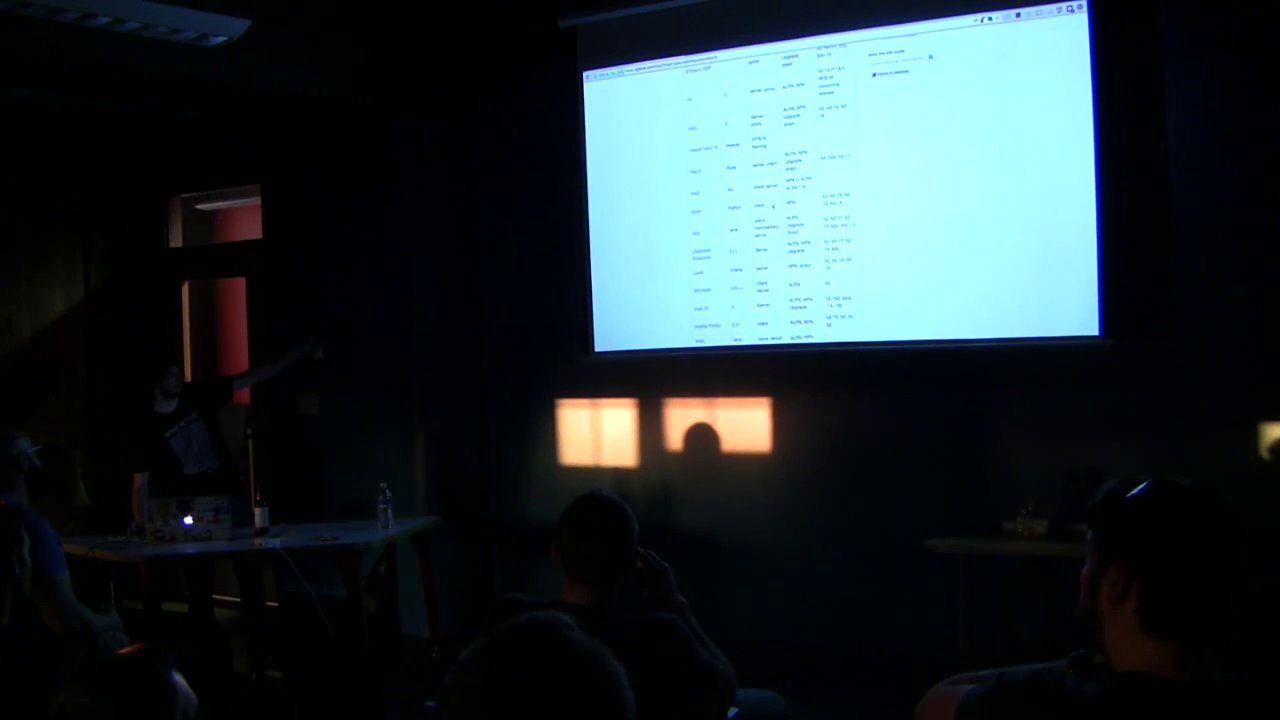
{"action": "scroll", "scroll_direction": "down", "scroll_amount": 3}
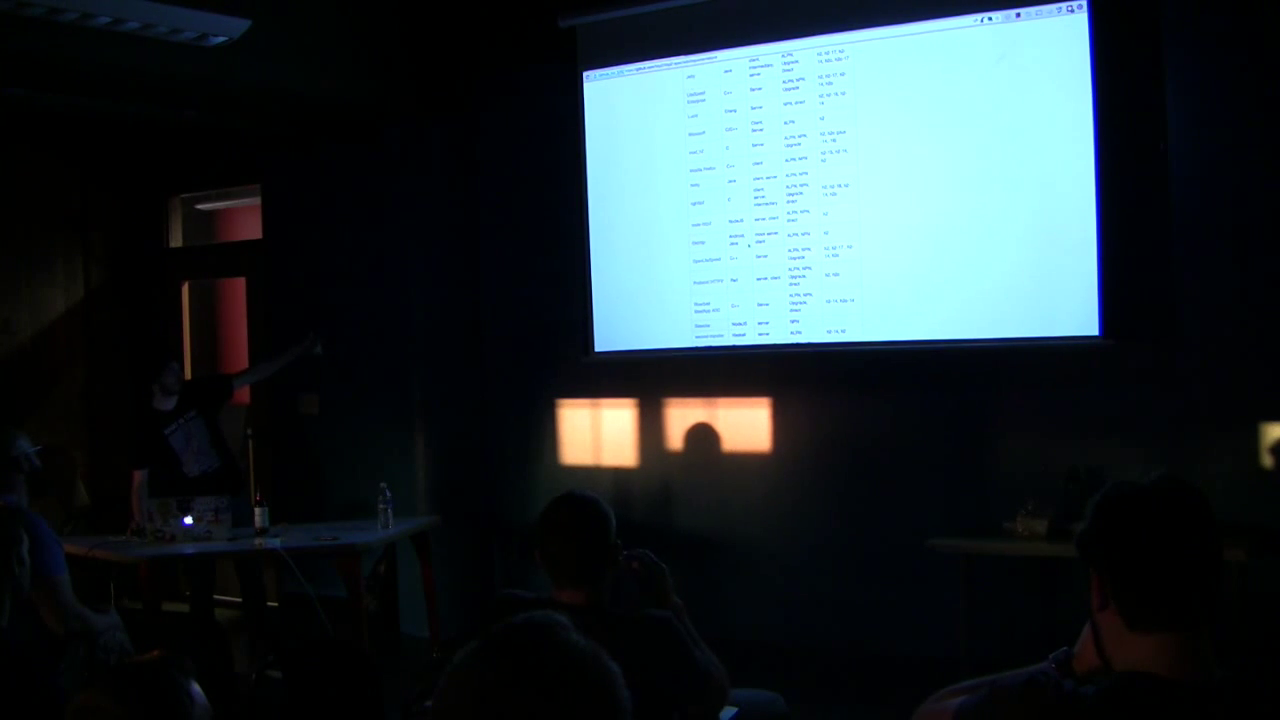
{"action": "scroll", "scroll_direction": "down", "scroll_amount": 3}
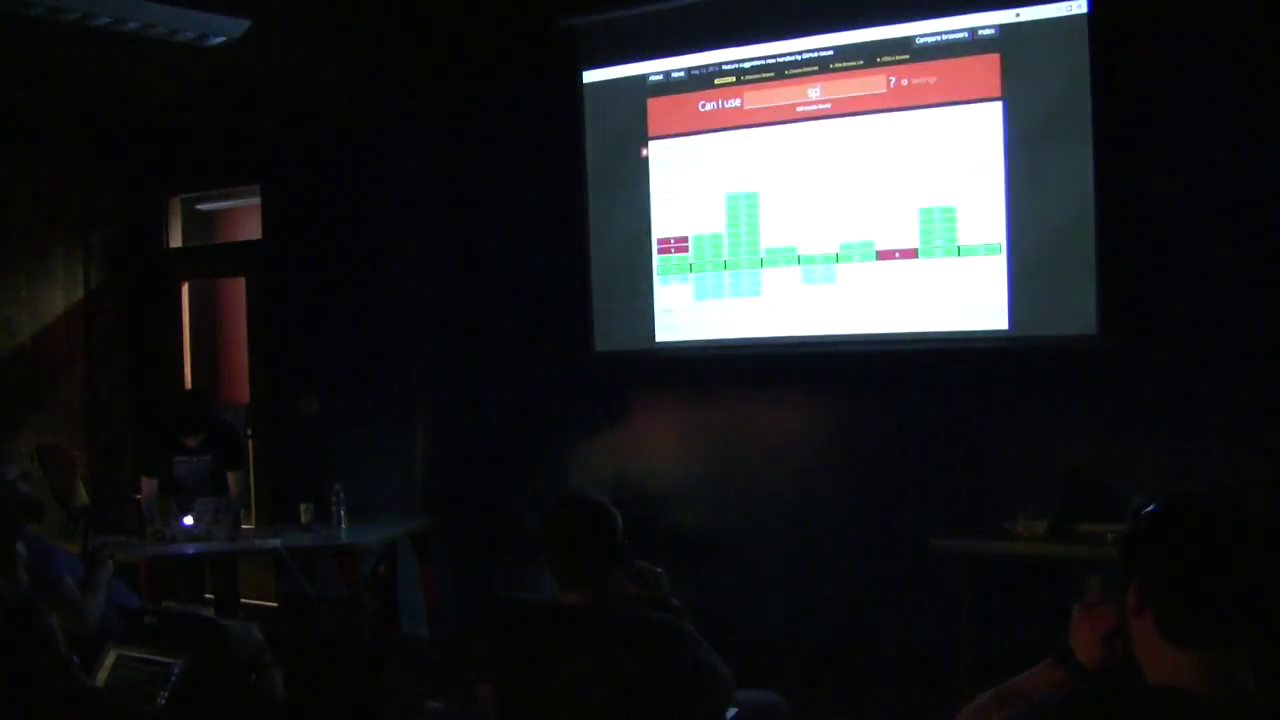
{"action": "type", "text": "http"}
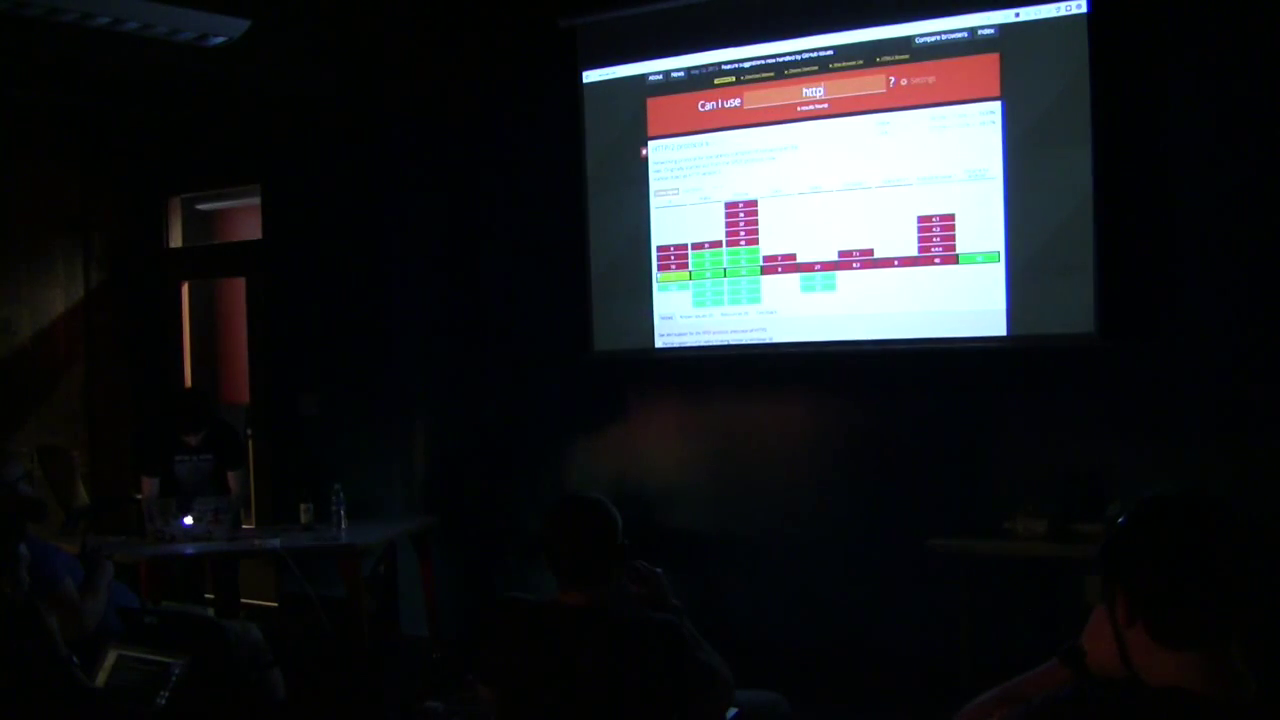